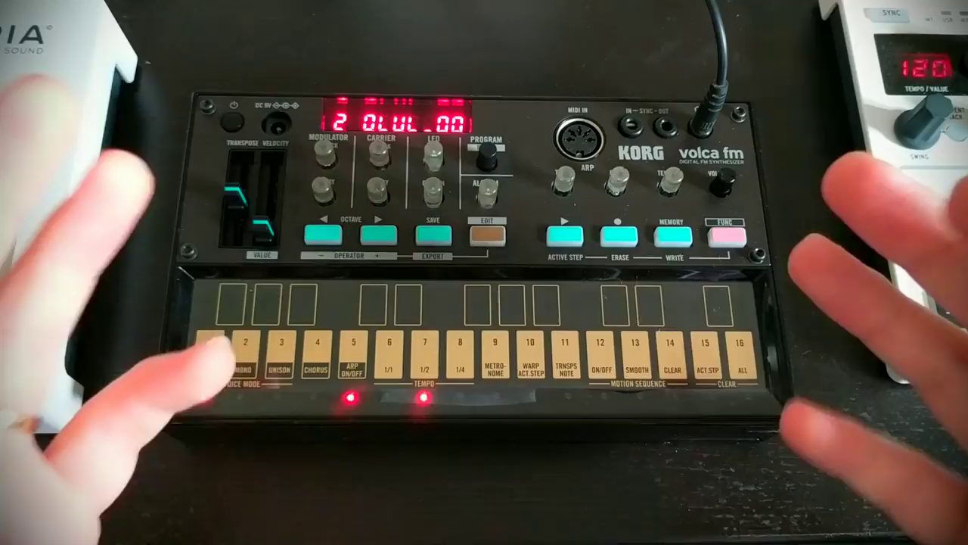
{"action": "left_click", "coordinate": [209, 355]}
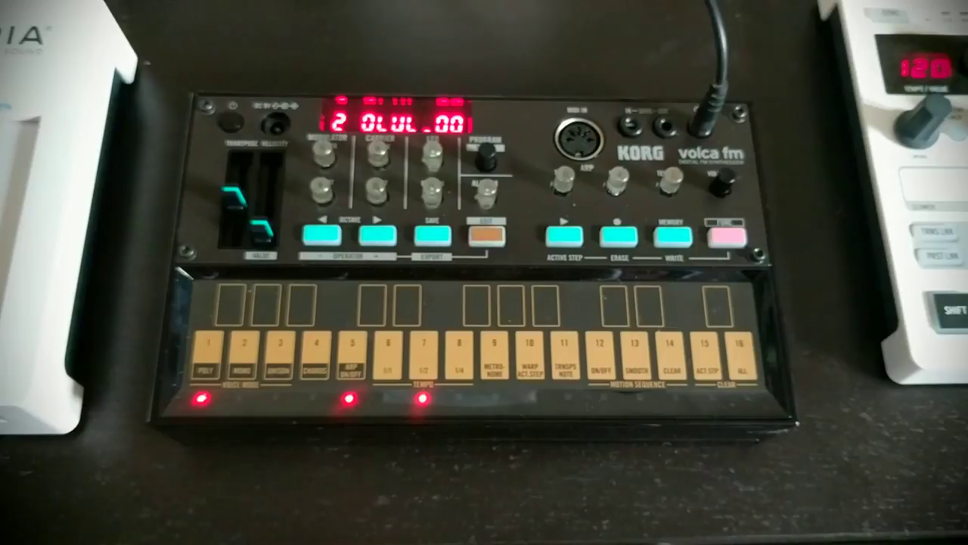
{"action": "left_click", "coordinate": [484, 233]}
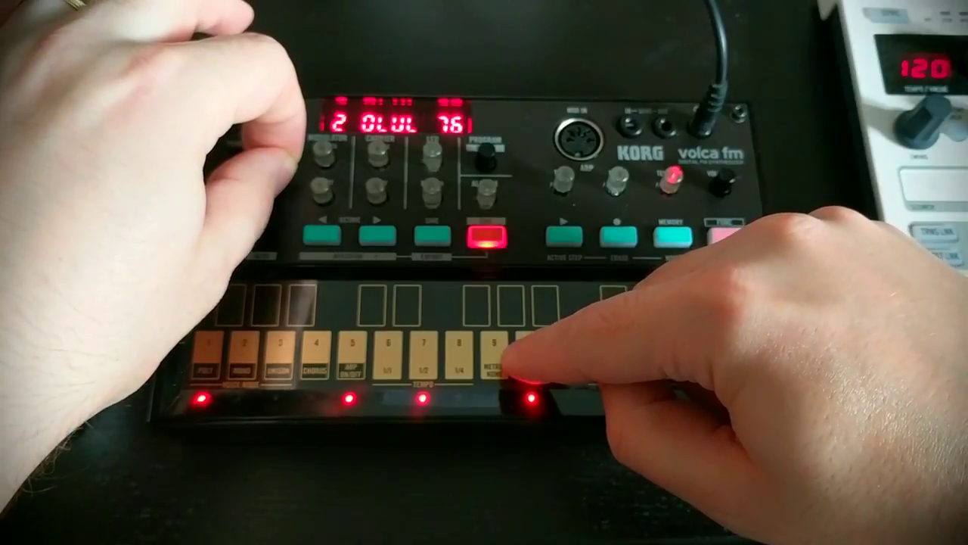
{"action": "left_click", "coordinate": [518, 371]}
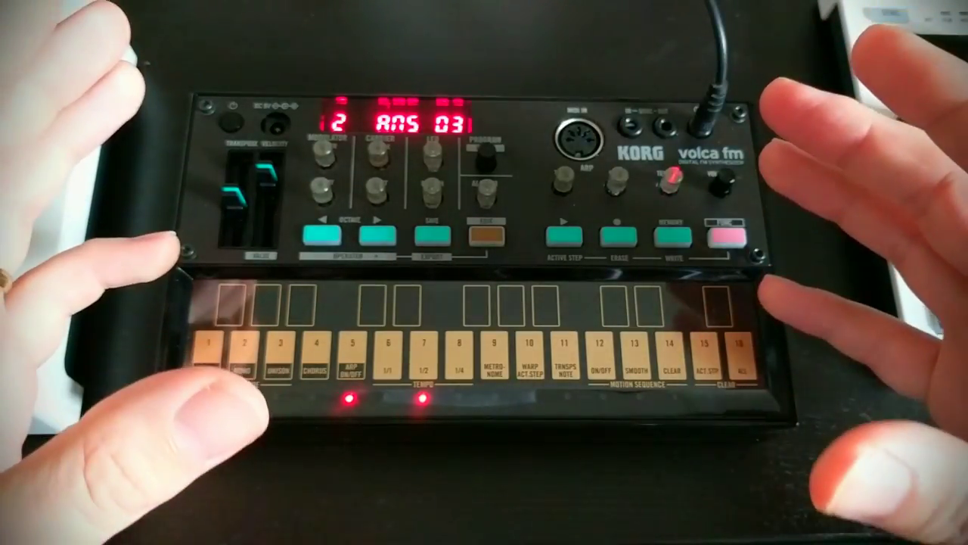
{"action": "left_click", "coordinate": [205, 351]}
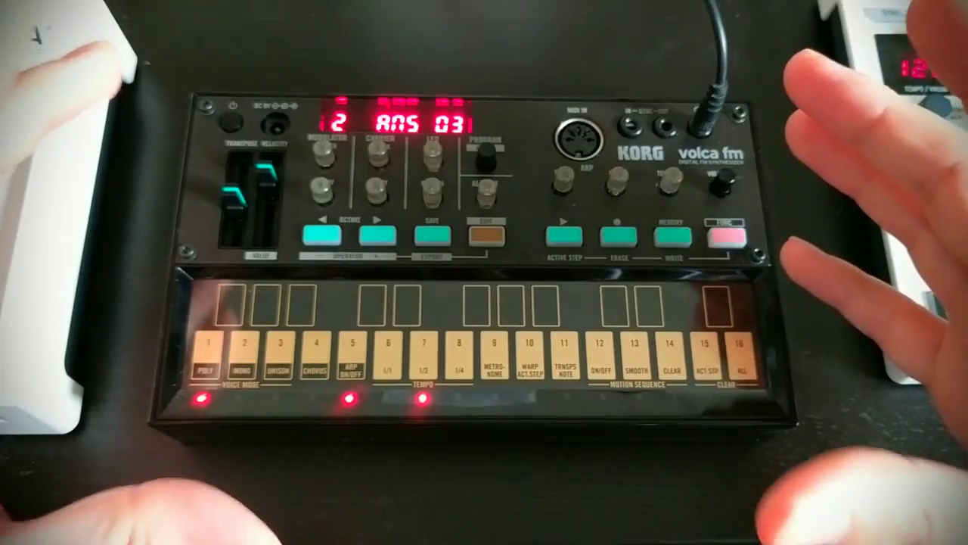